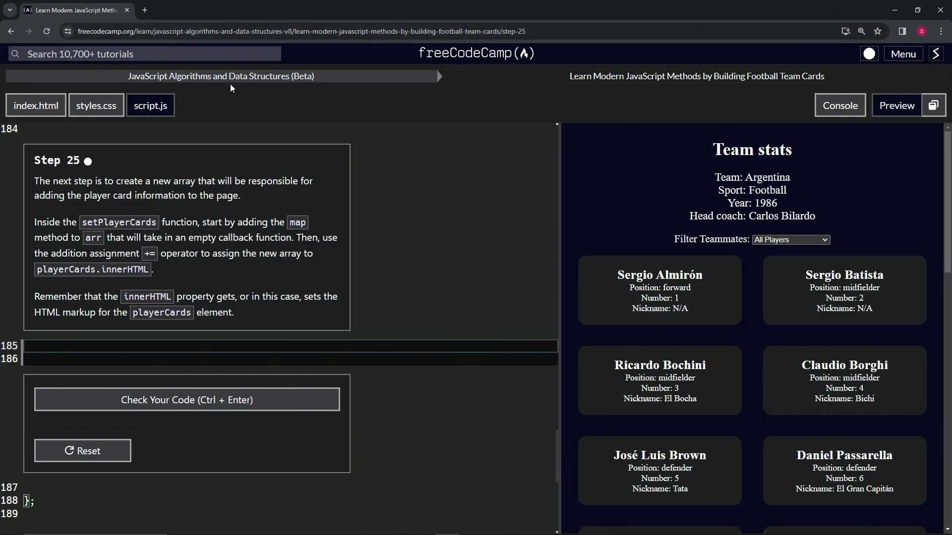
mouse_move(636, 89)
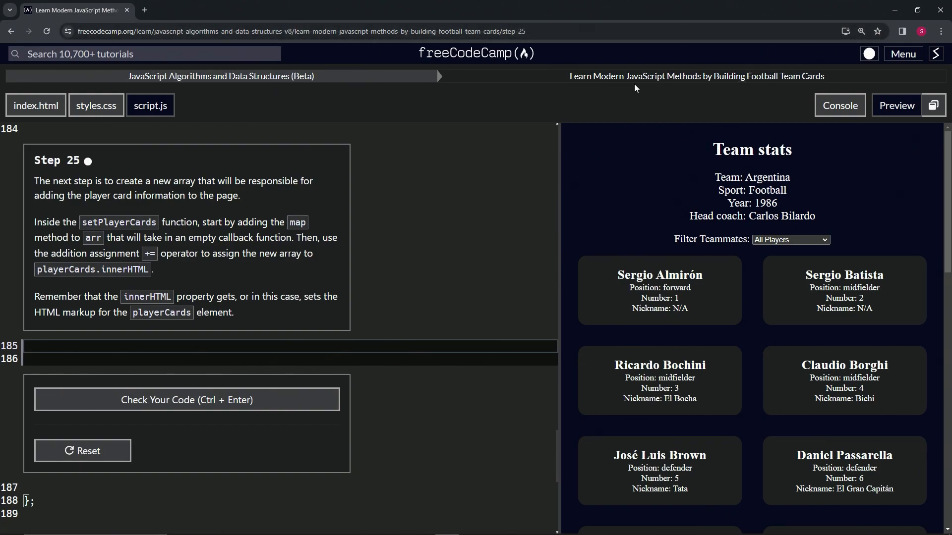
mouse_move(821, 86)
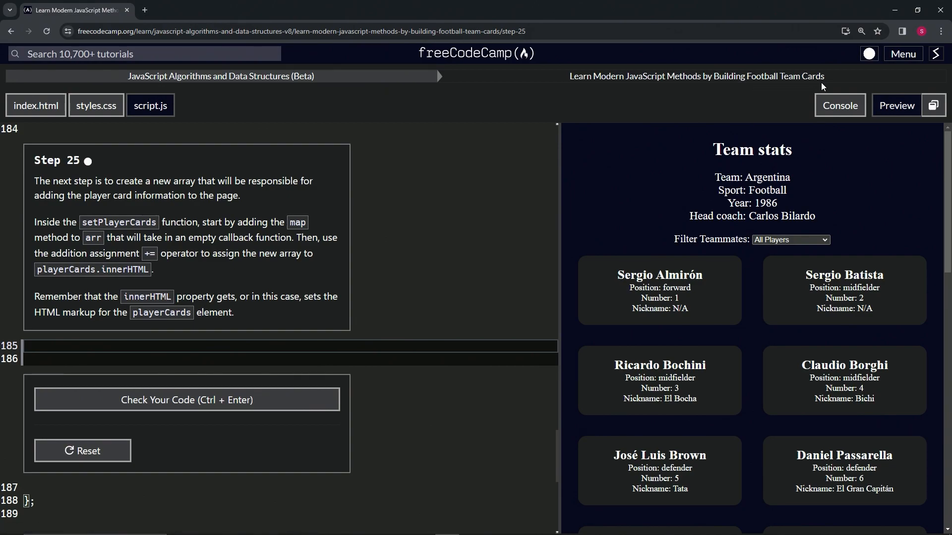
mouse_move(87, 172)
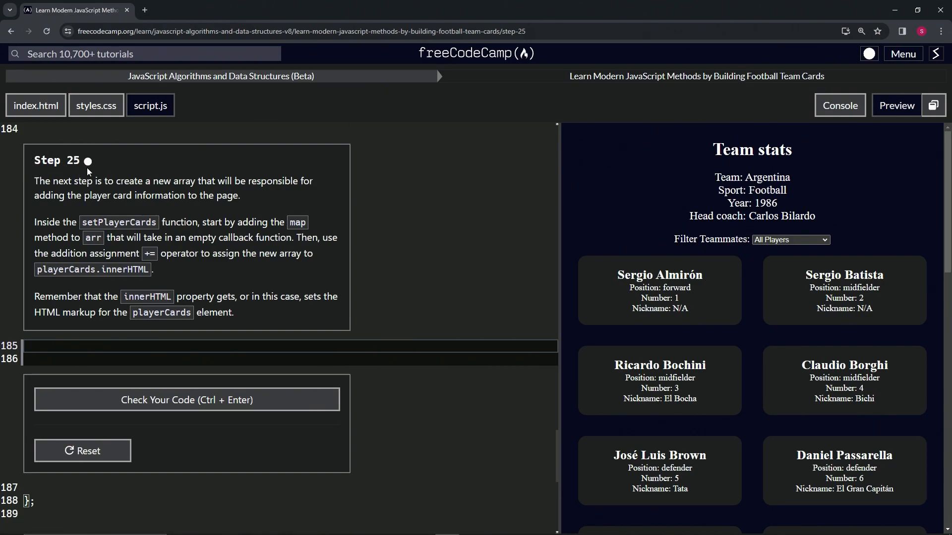
mouse_move(41, 186)
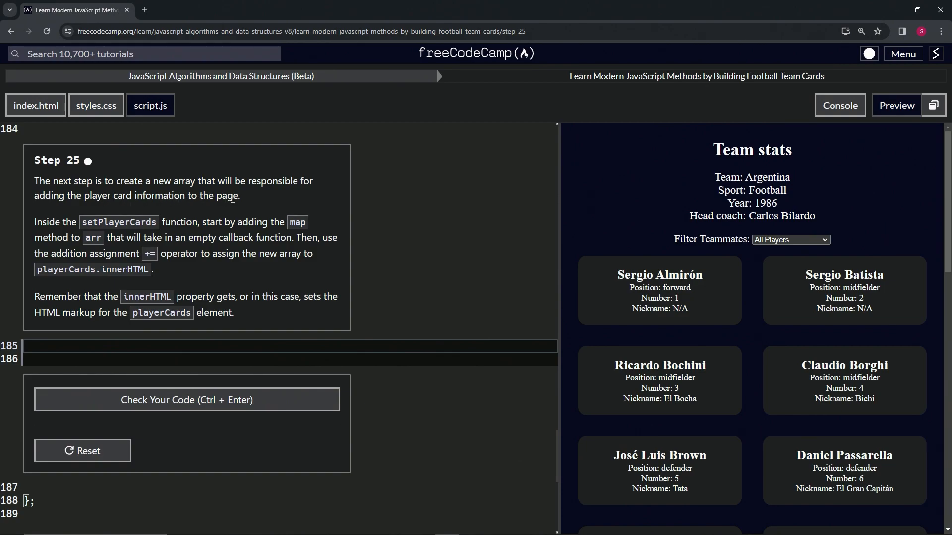
mouse_move(175, 217)
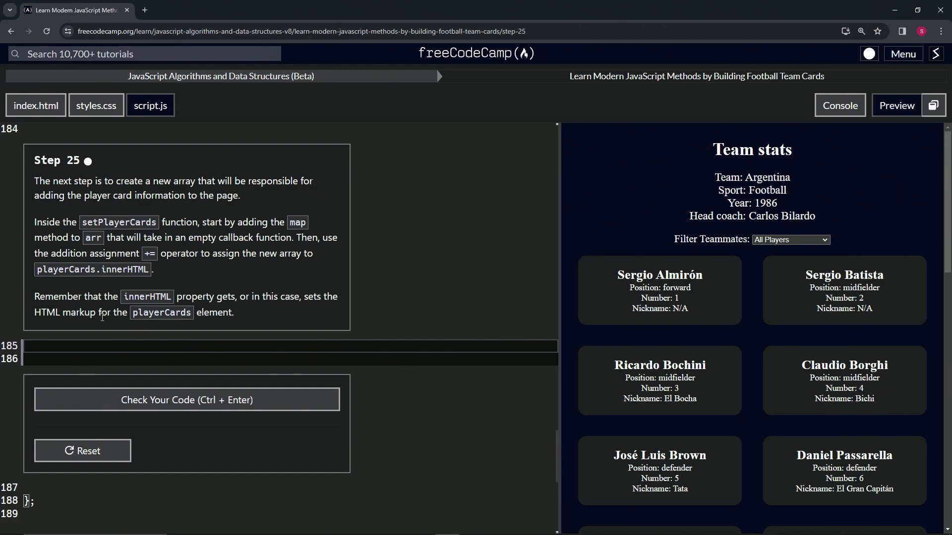
mouse_move(220, 329)
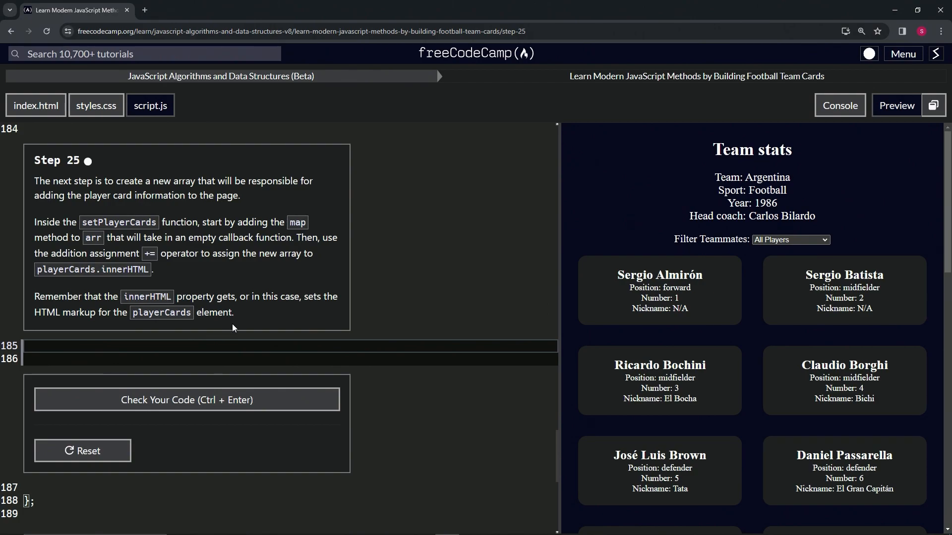
mouse_move(84, 267)
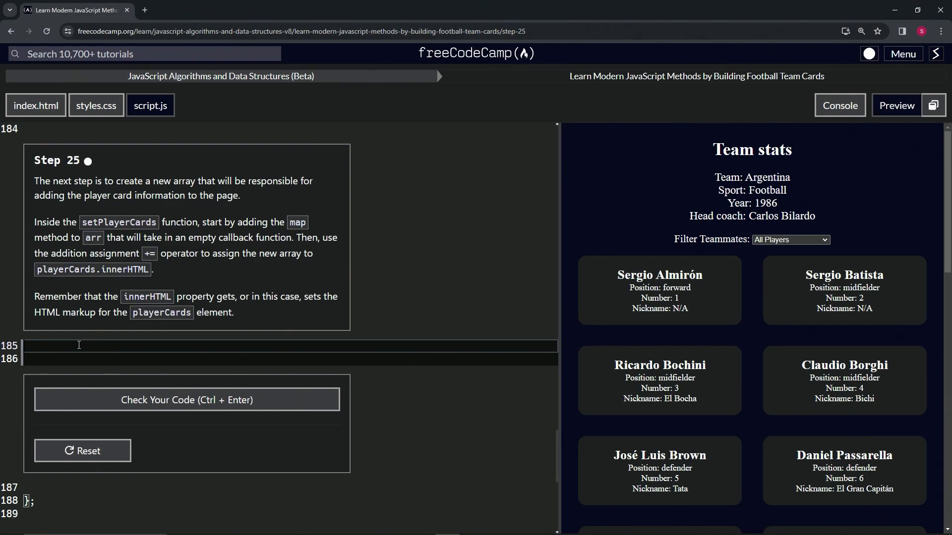
- Type 'playerCards.innerHTML +=' on line 185 of setPlayerCards
type("playeraa")
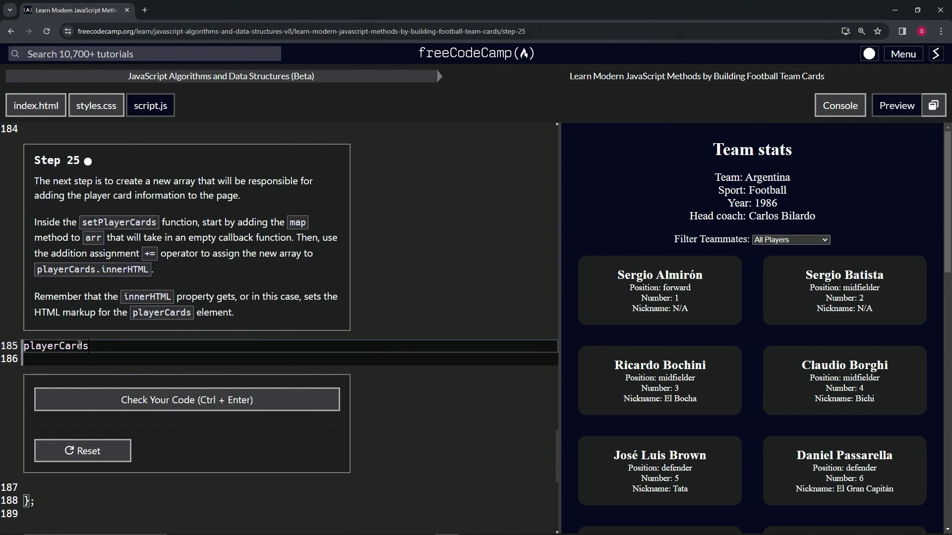
type(".innerH")
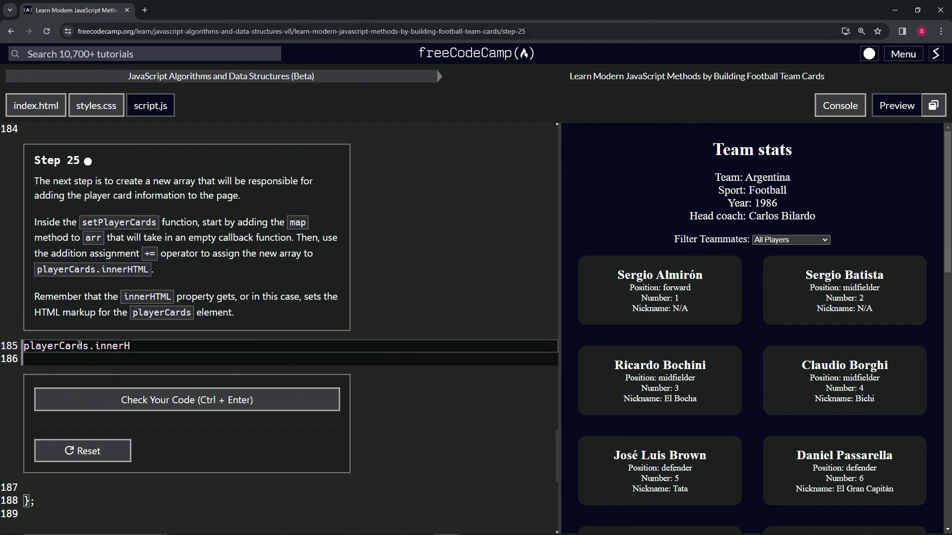
type("TML")
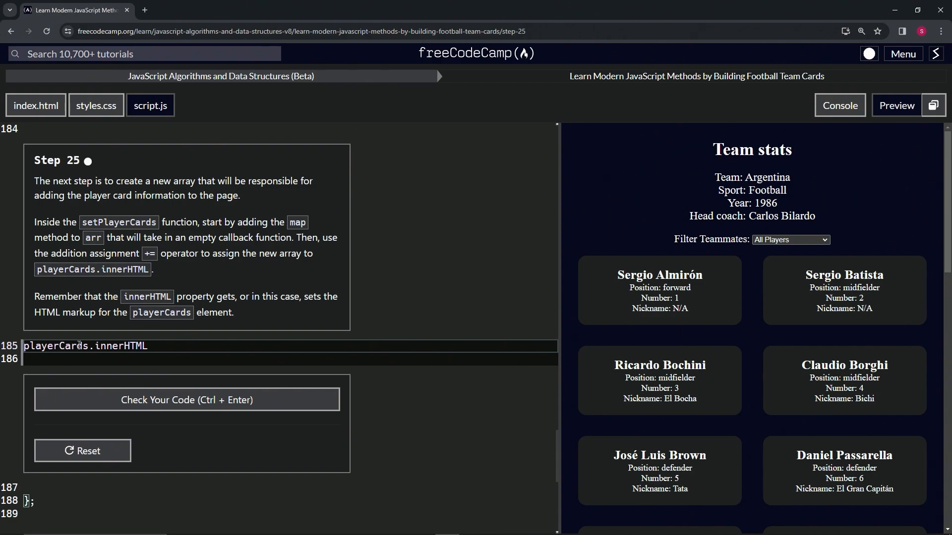
type("+=")
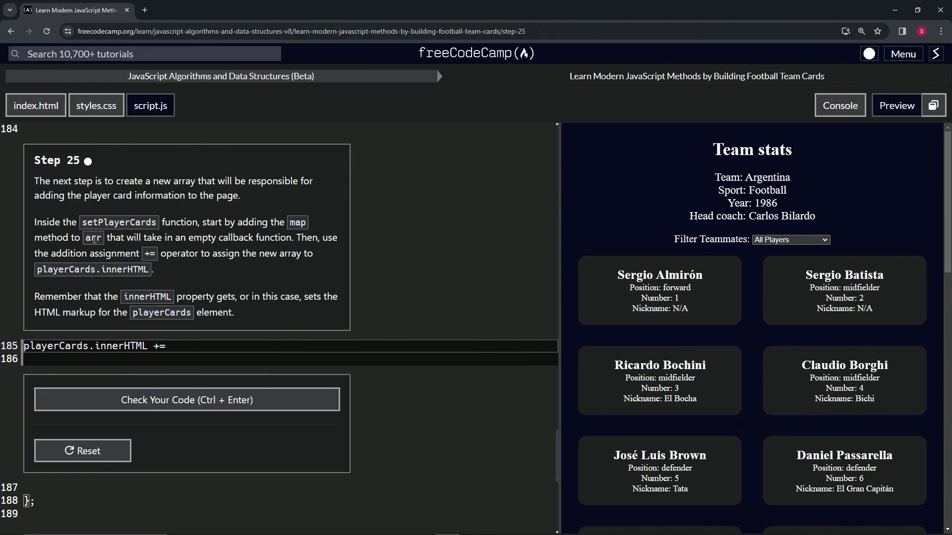
mouse_move(92, 241)
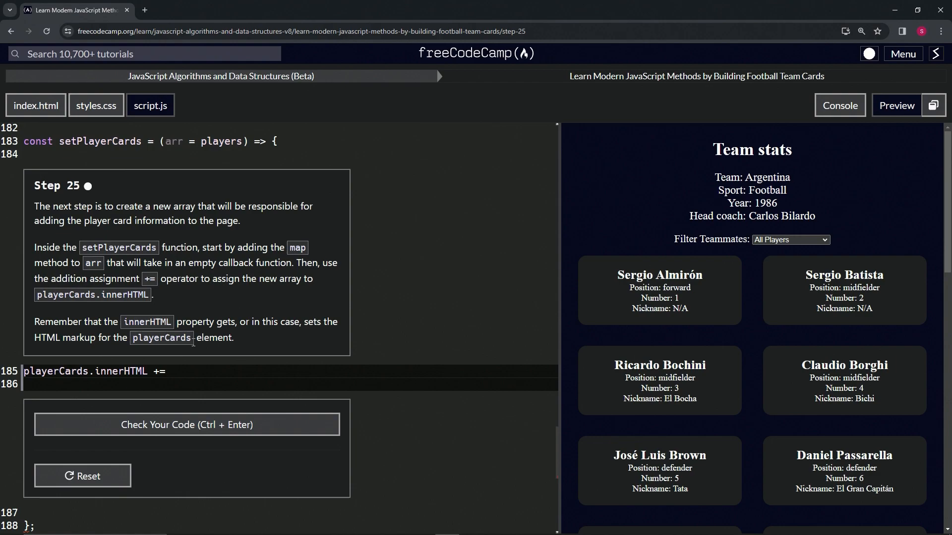
- Complete line 185 with 'arr.map(() => {});' after the += operator
type("arr")
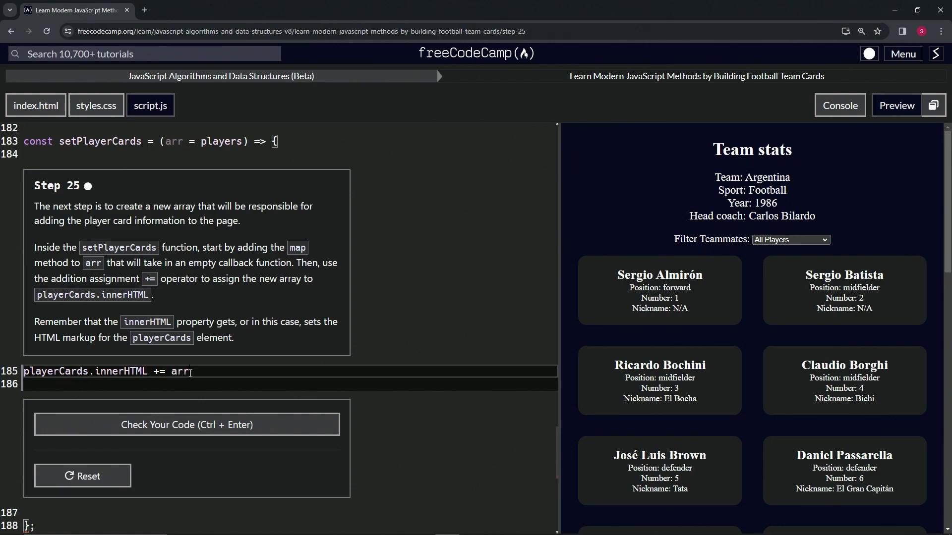
type(".map")
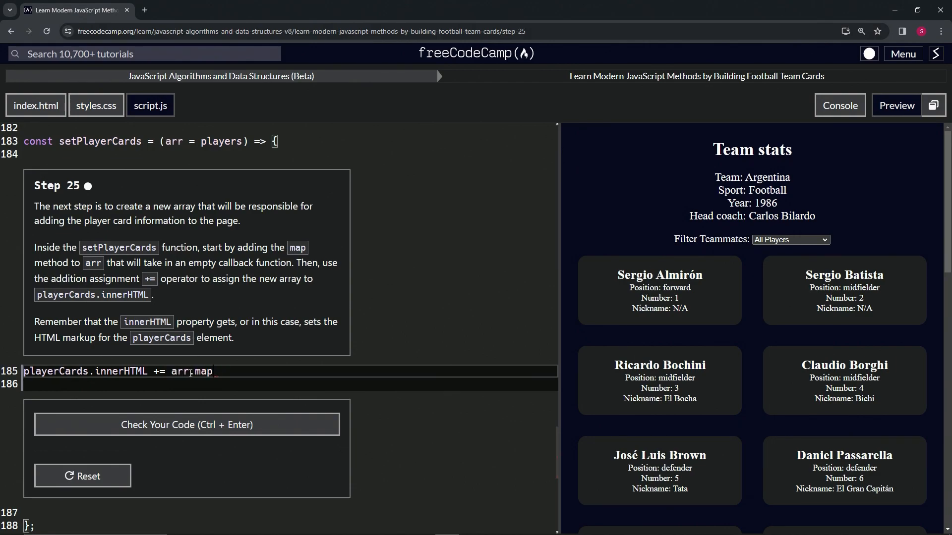
type("()")
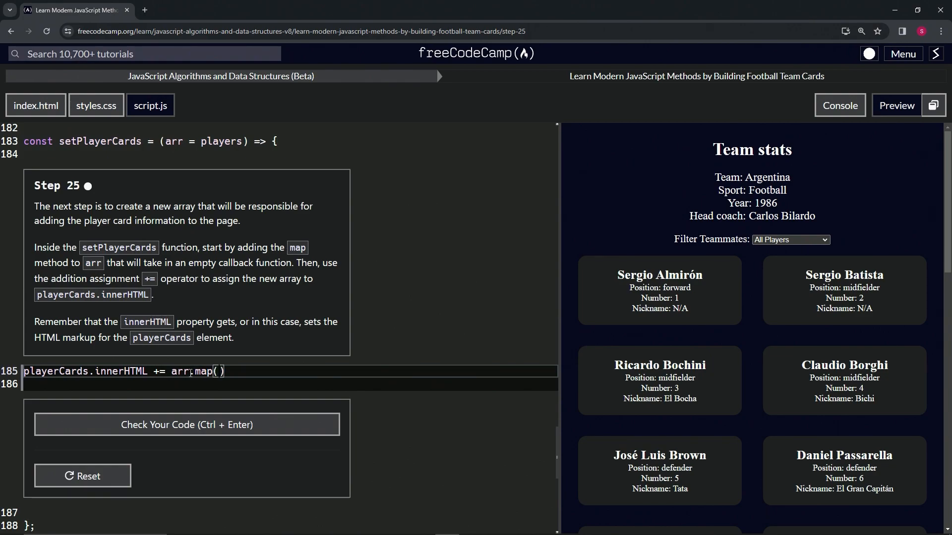
type("()")
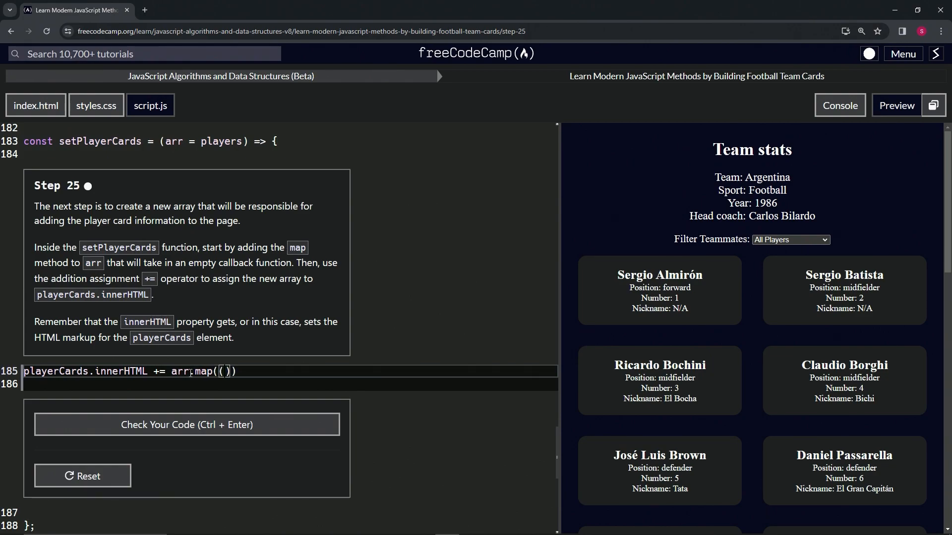
type("=> {")
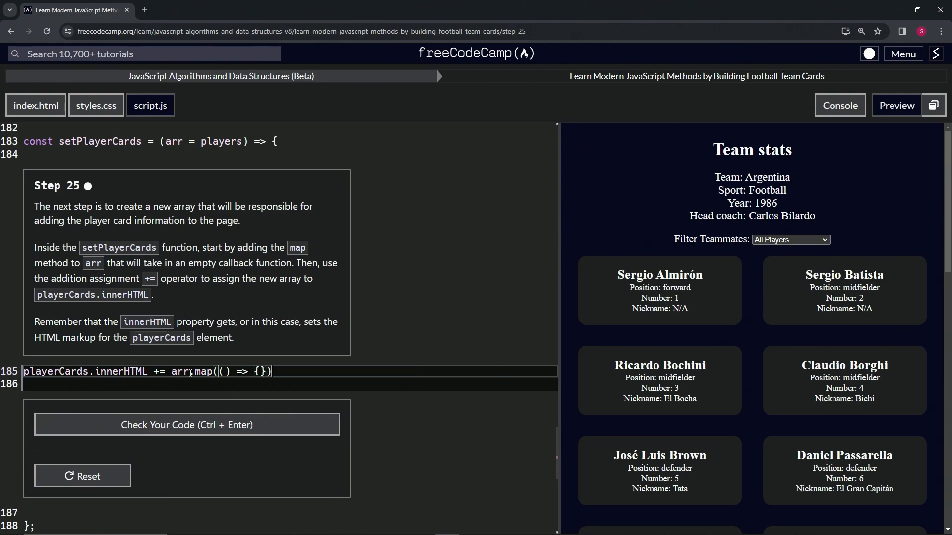
type(";")
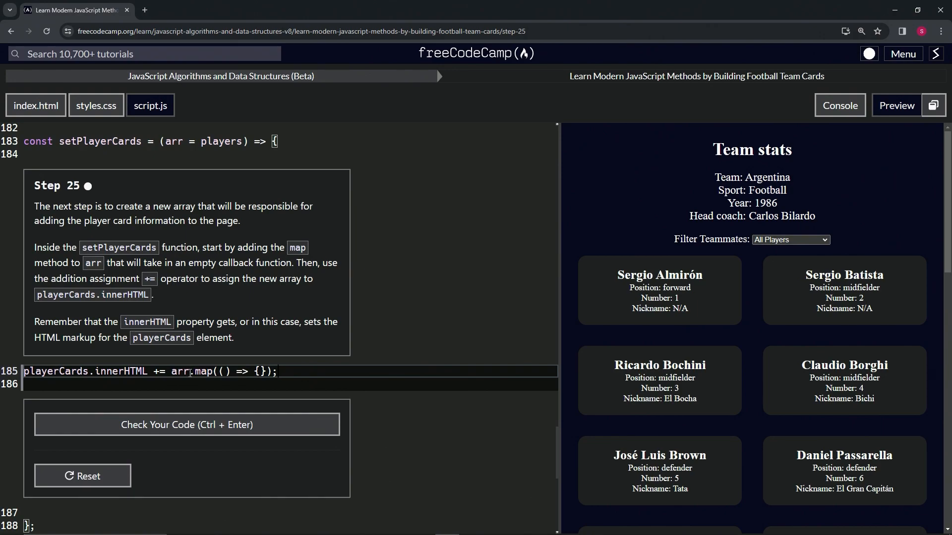
- Check the Step 25 code, then submit it to open Step 26
left_click(186, 424)
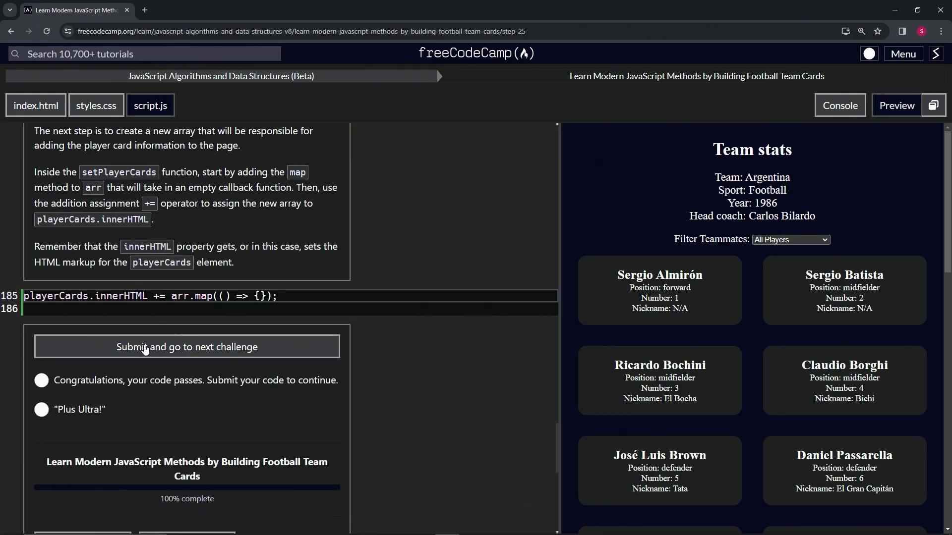
left_click(186, 347)
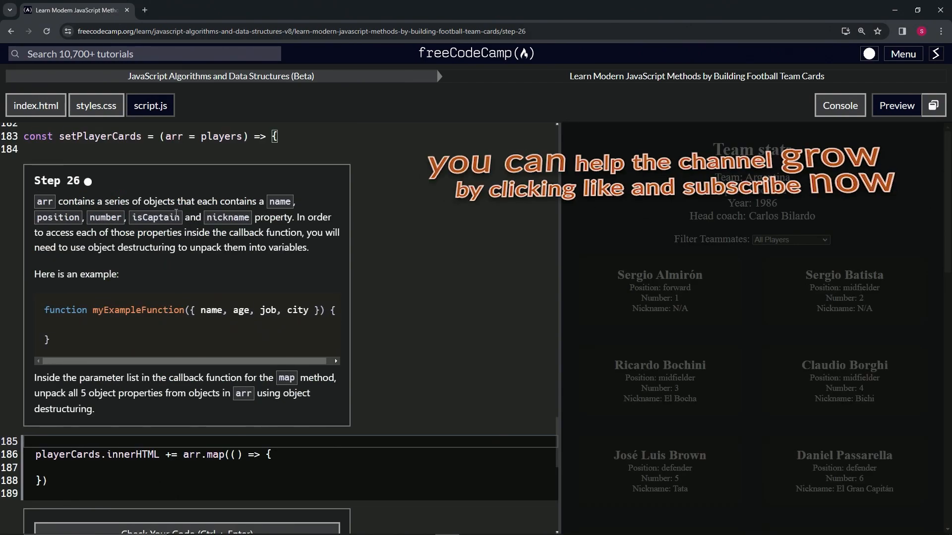
mouse_move(97, 195)
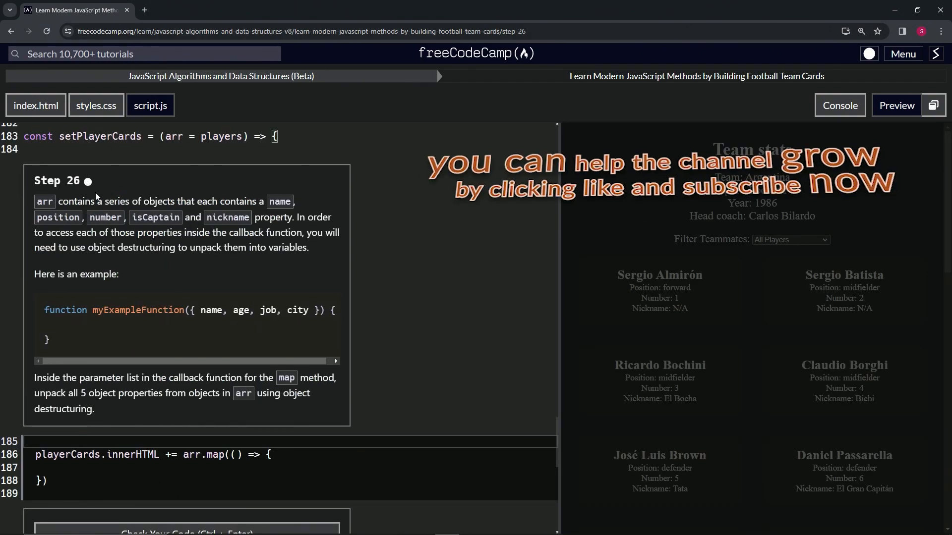